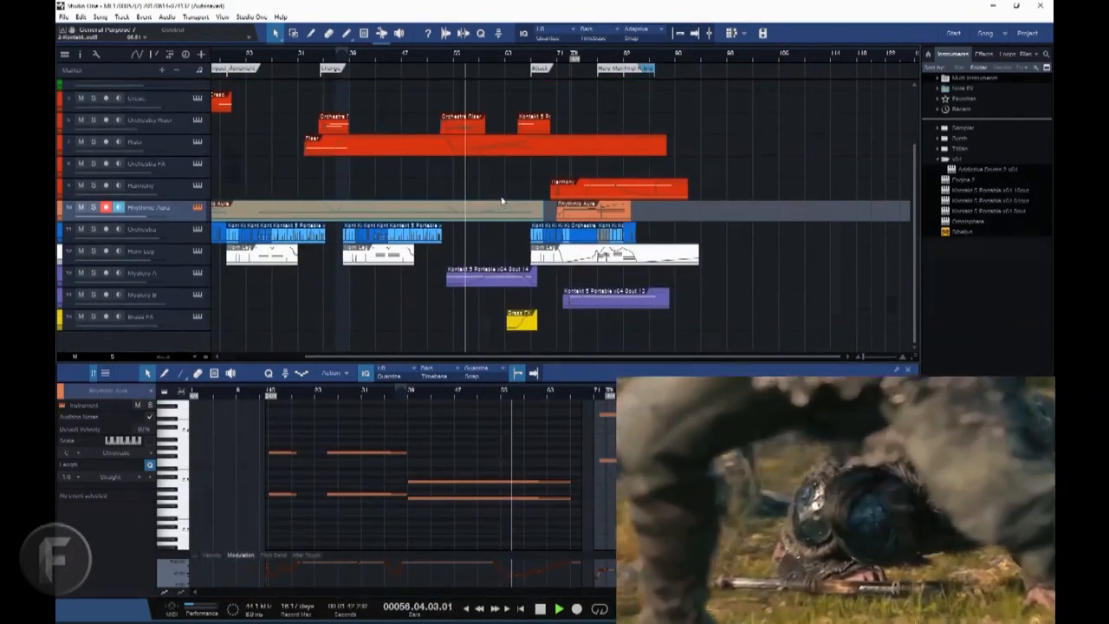
# - Play the orchestral arrangement with the trailer video from the string tracks through to the For Honor title card
pyautogui.scroll(-3)
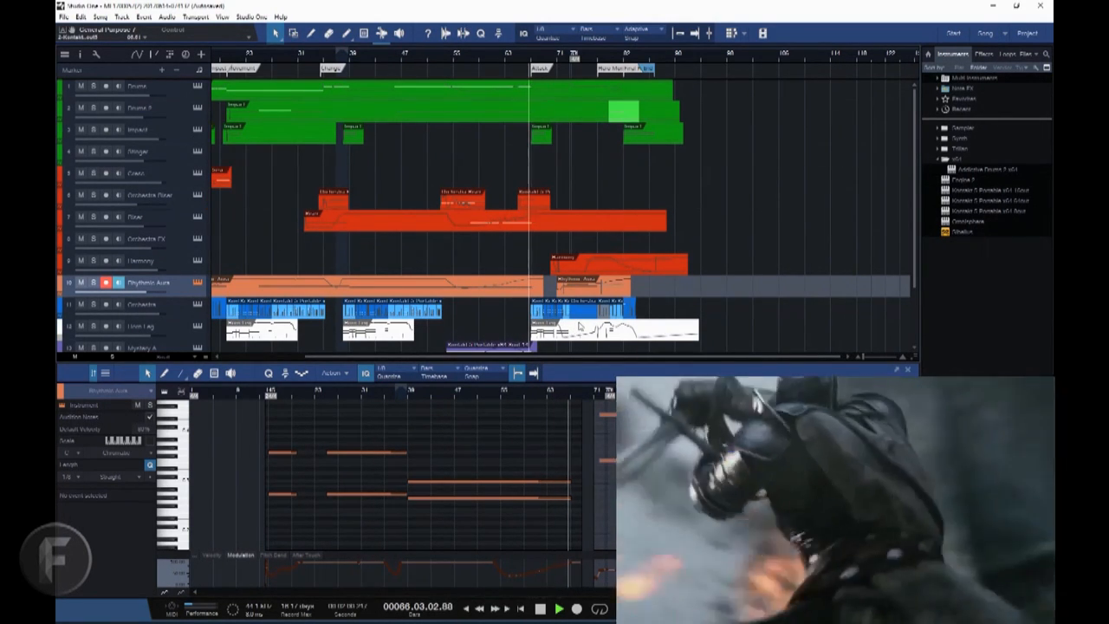
pyautogui.click(558, 607)
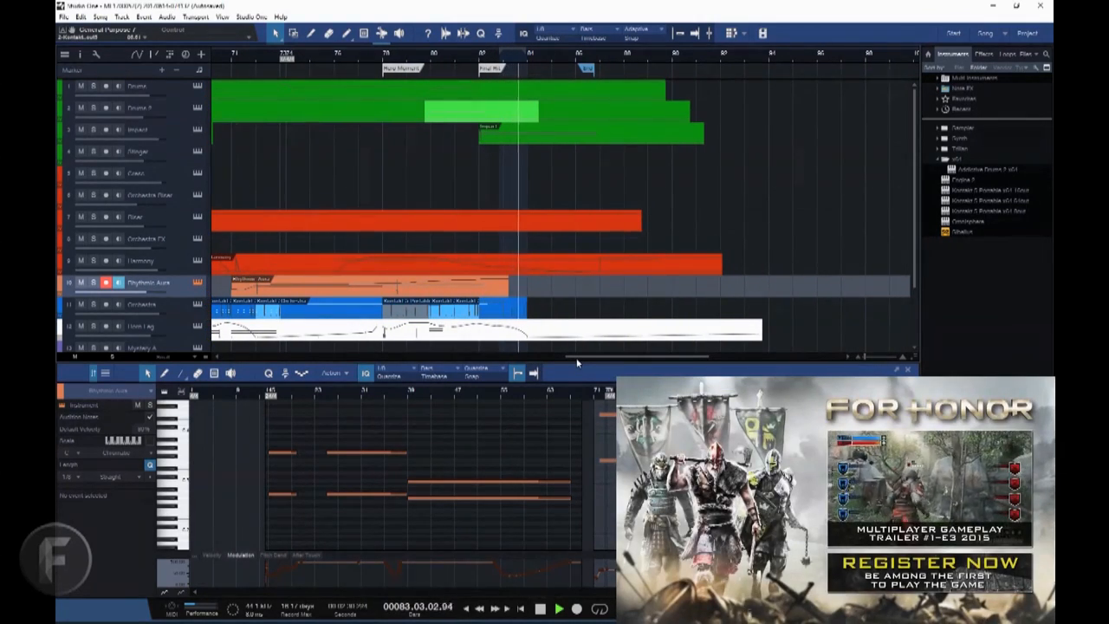
pyautogui.click(558, 606)
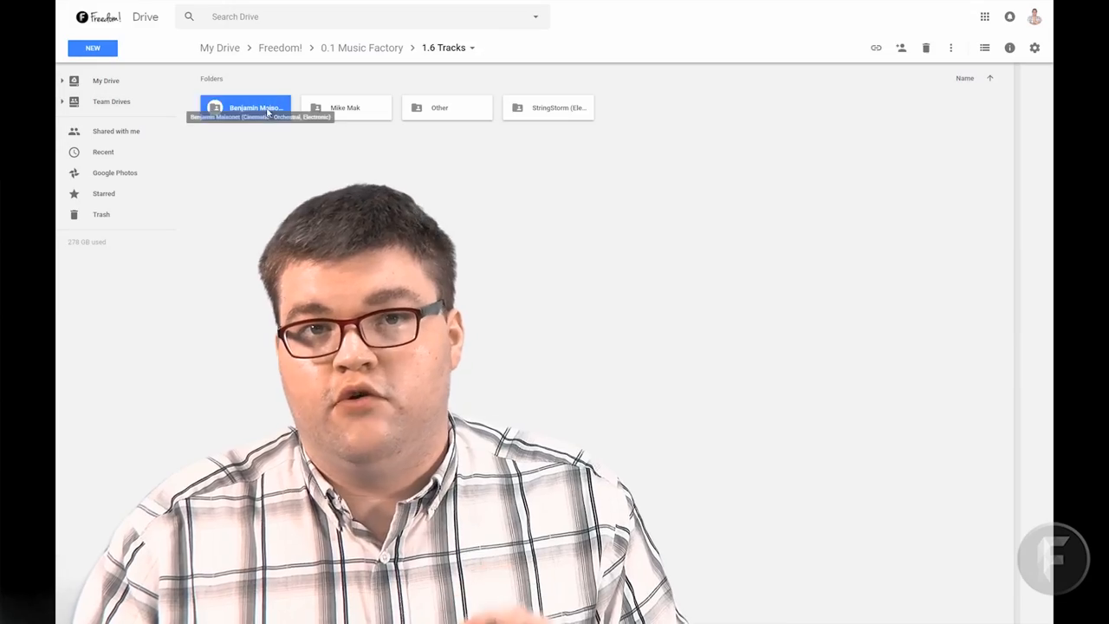
# - In the Benjamin Maisonet cinematic folder, bring up the Download option for the fourth-row track
pyautogui.doubleClick(246, 108)
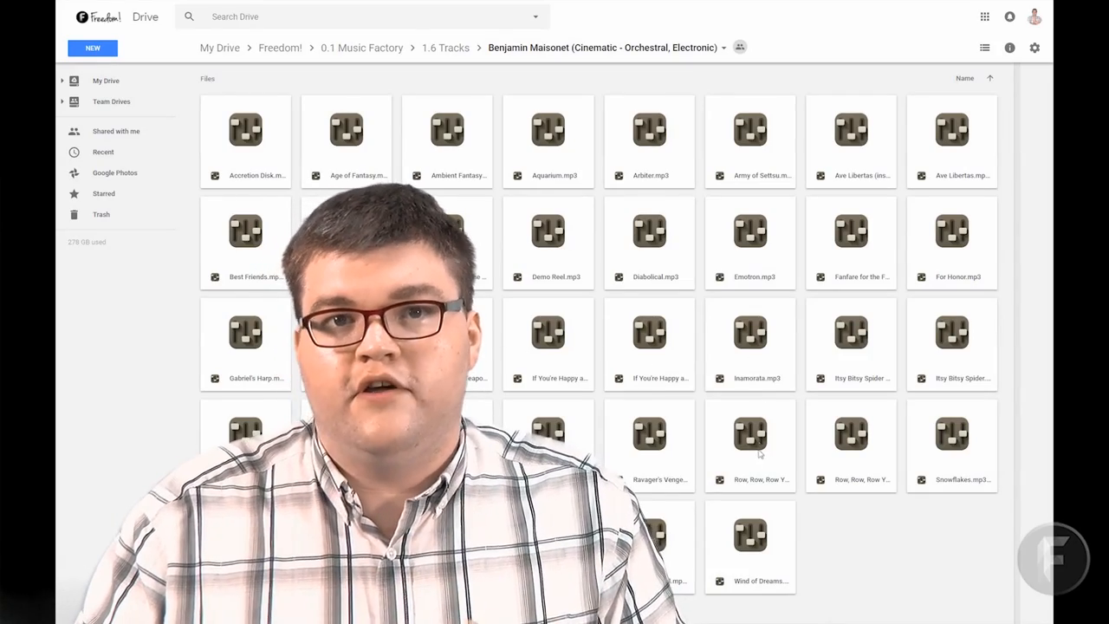
pyautogui.click(650, 447)
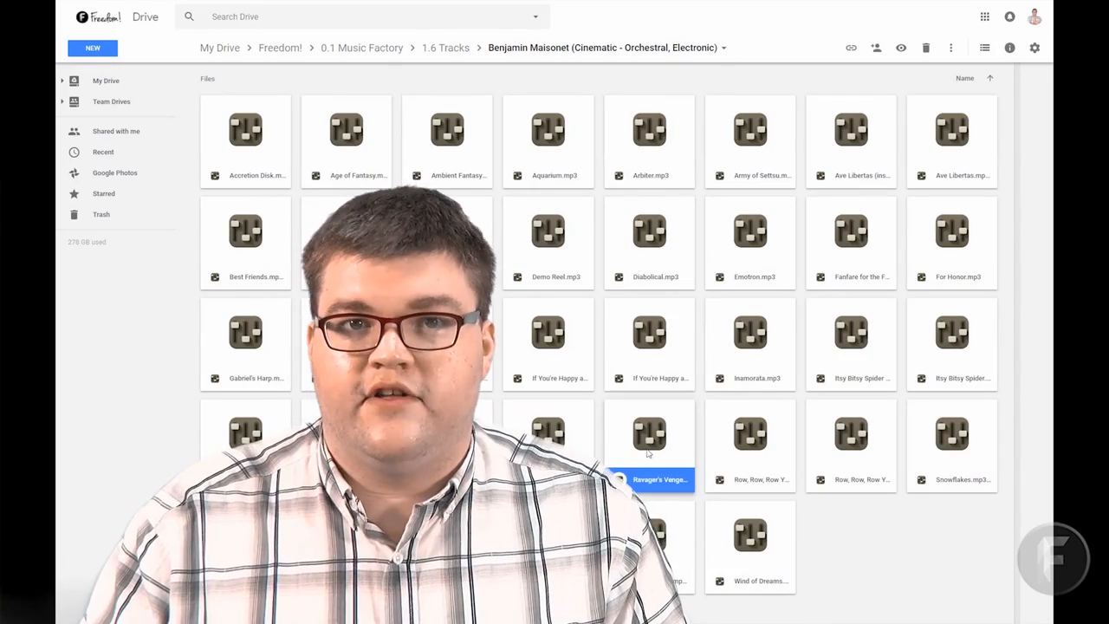
pyautogui.rightClick(648, 447)
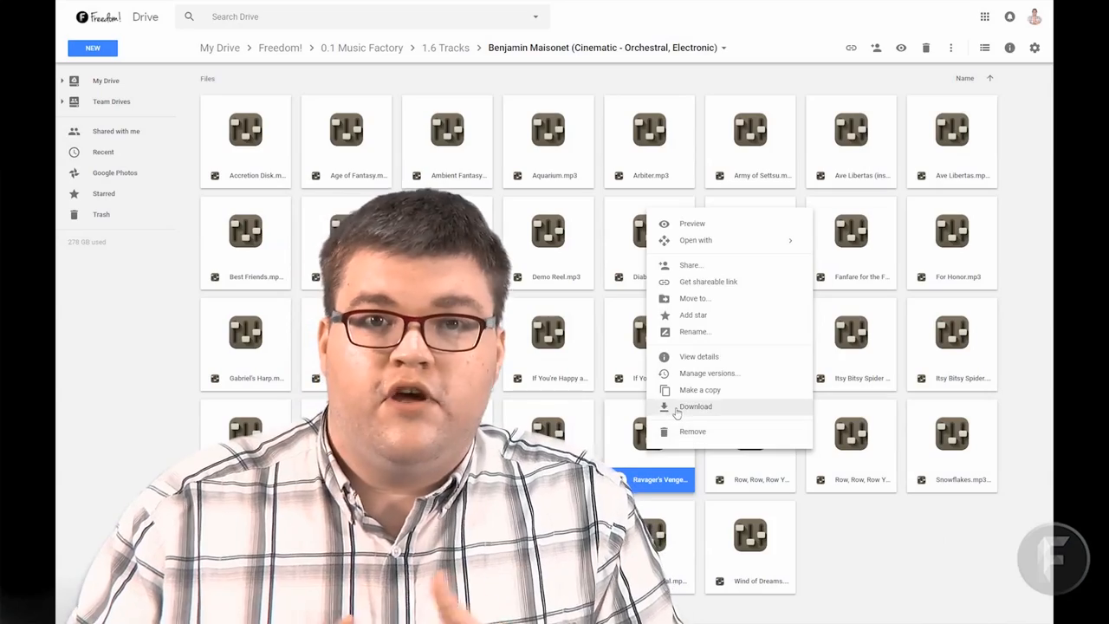